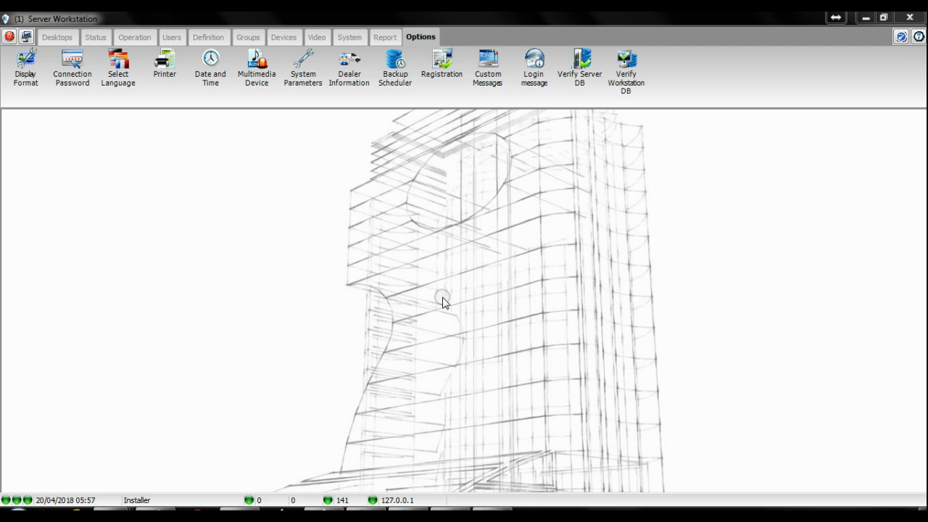
{"action": "mouse_move", "coordinate": [427, 226]}
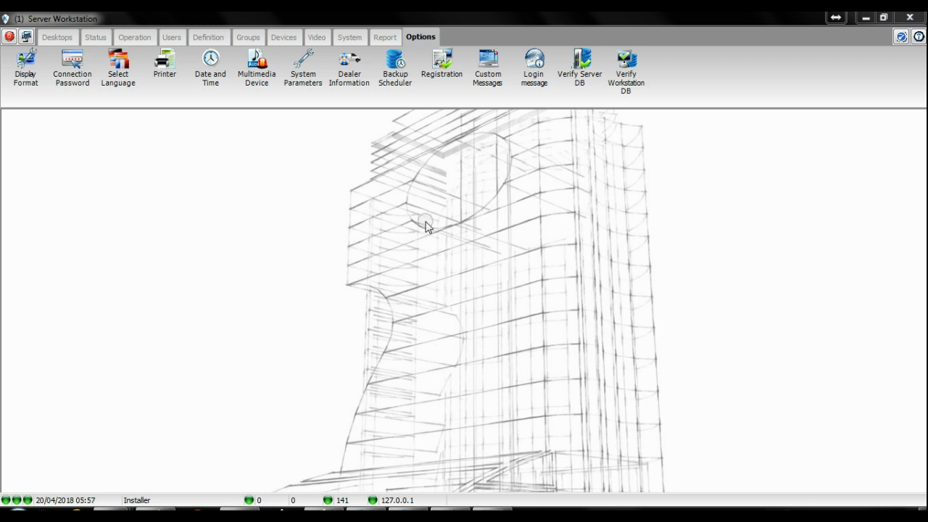
Try the default backup folder option, cancel, and reopen the Backup Scheduler dialog
{"action": "left_click", "coordinate": [394, 66]}
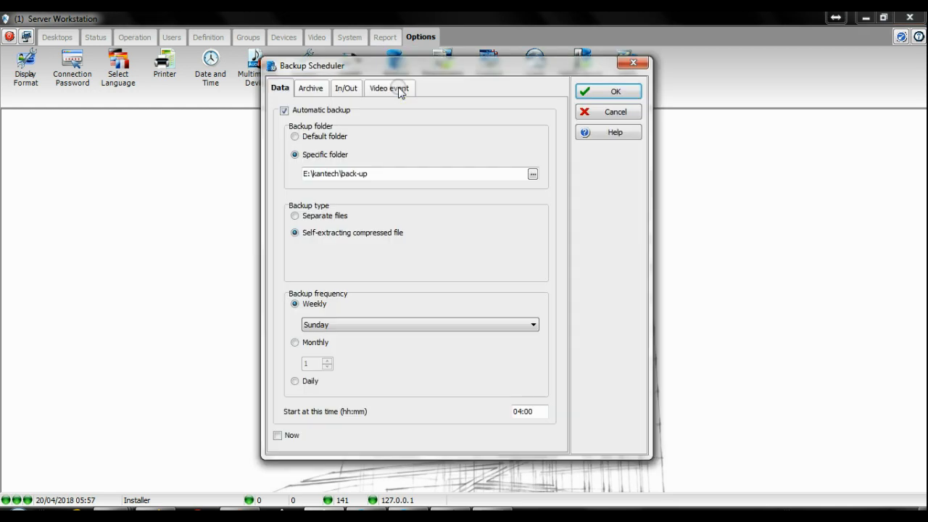
{"action": "left_click", "coordinate": [296, 136]}
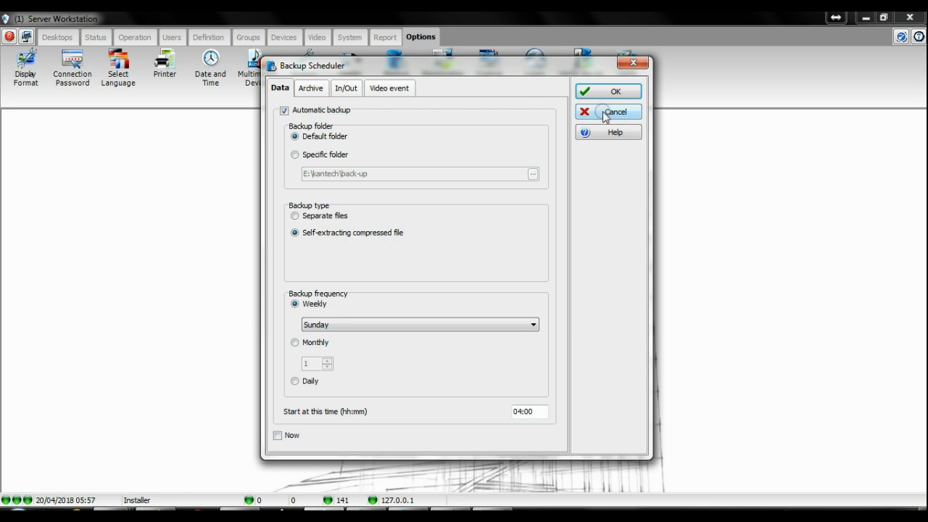
{"action": "left_click", "coordinate": [615, 112]}
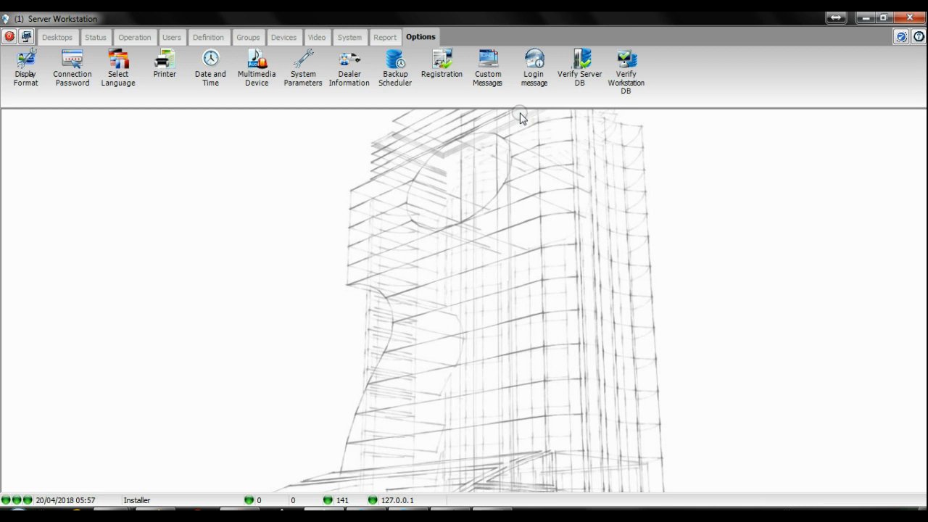
{"action": "left_click", "coordinate": [394, 70]}
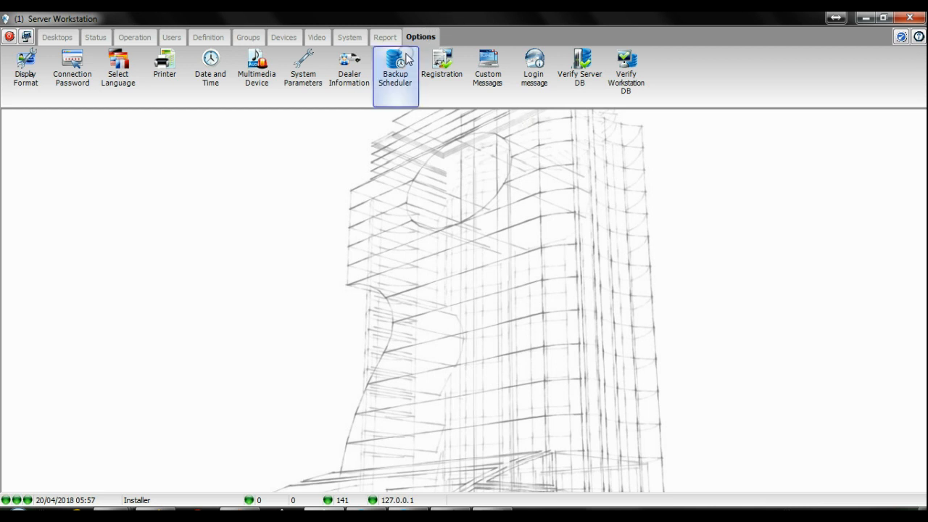
{"action": "left_click", "coordinate": [395, 70]}
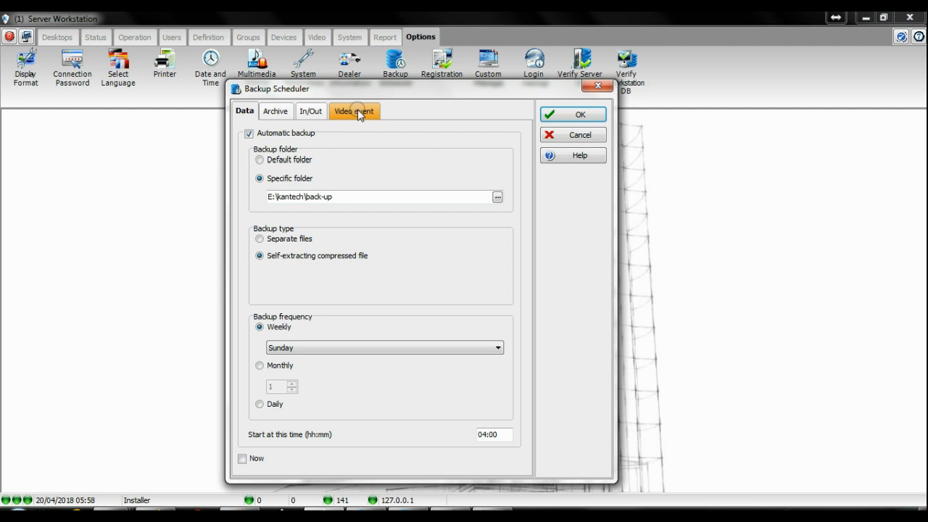
Show the Video event backup settings with incremental self-extracting compressed files, weekly Sunday 04:00
{"action": "left_click", "coordinate": [276, 110]}
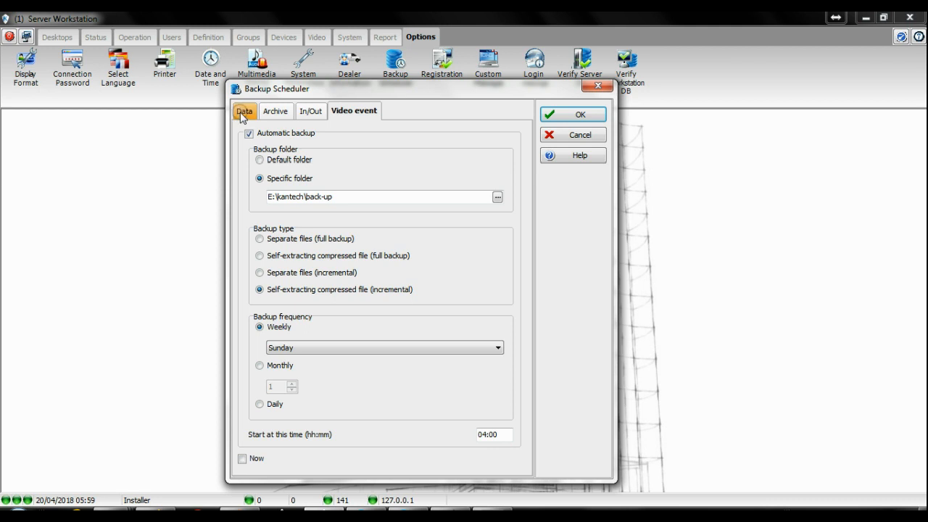
Set the Data backup to a specific folder and store it as separate files instead of compressed
{"action": "left_click", "coordinate": [244, 110]}
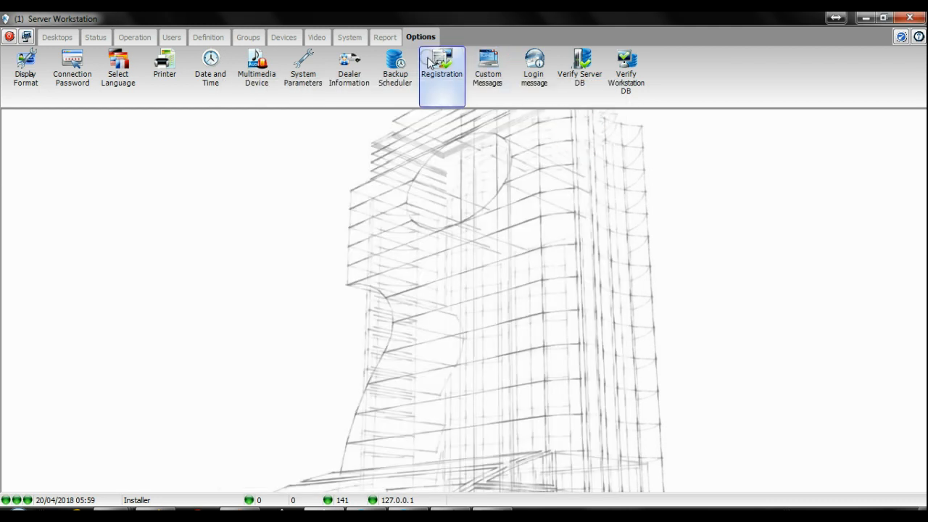
{"action": "left_click", "coordinate": [394, 70]}
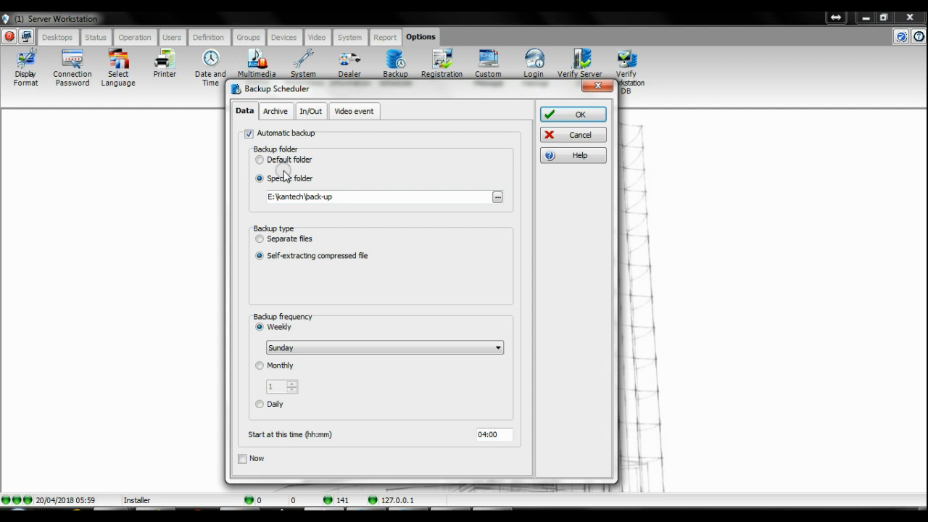
{"action": "left_click", "coordinate": [260, 159]}
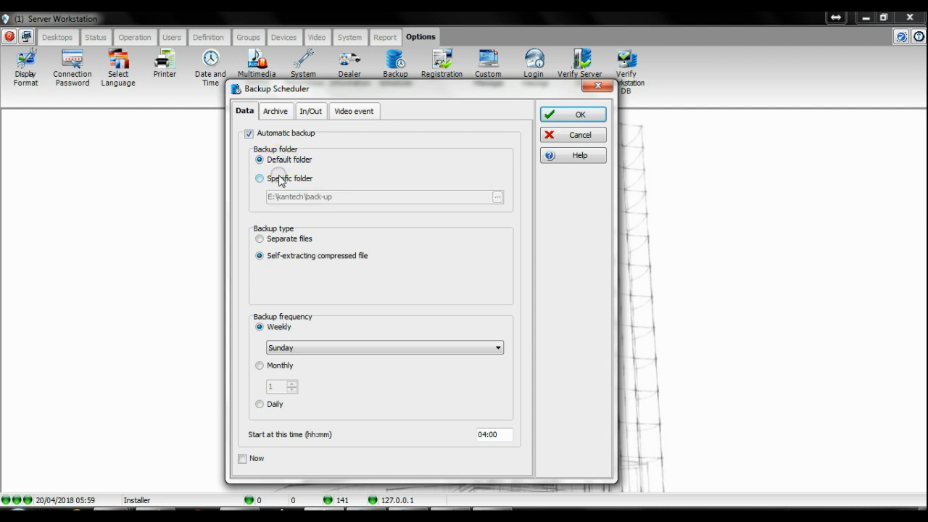
{"action": "left_click", "coordinate": [260, 179]}
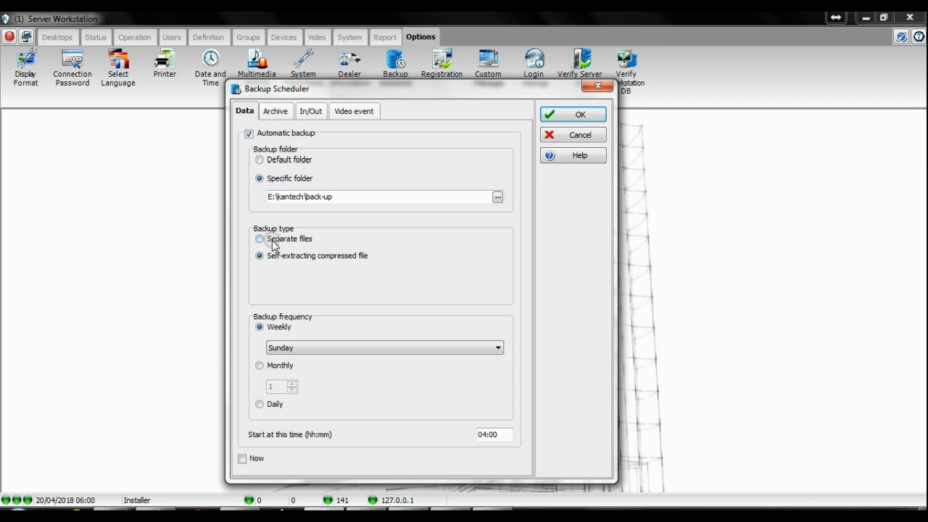
{"action": "left_click", "coordinate": [259, 237]}
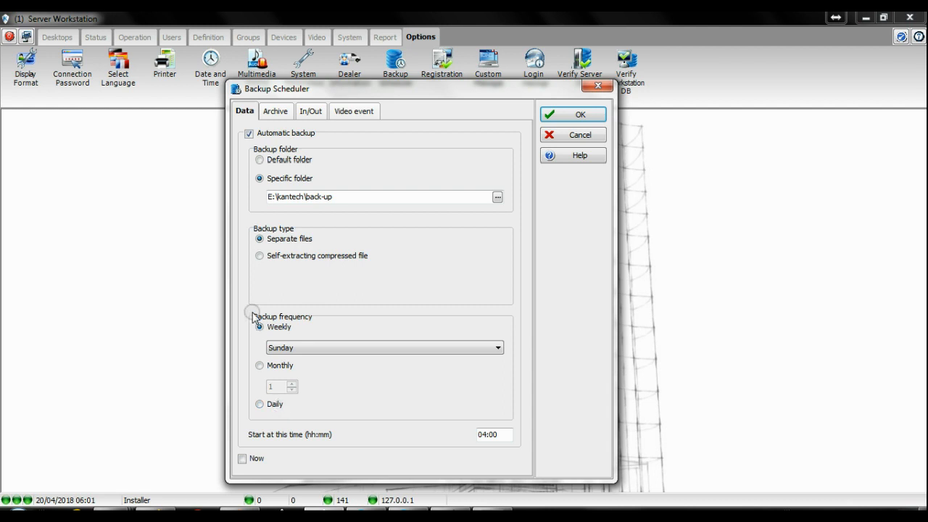
Review the Archive backup options and return to the Data settings for the immediate run
{"action": "left_click", "coordinate": [275, 111]}
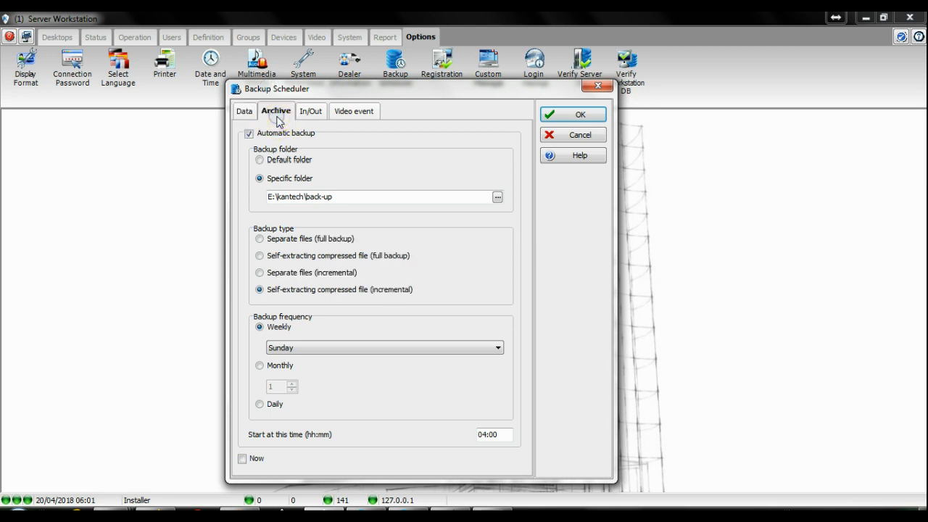
{"action": "left_click", "coordinate": [243, 110]}
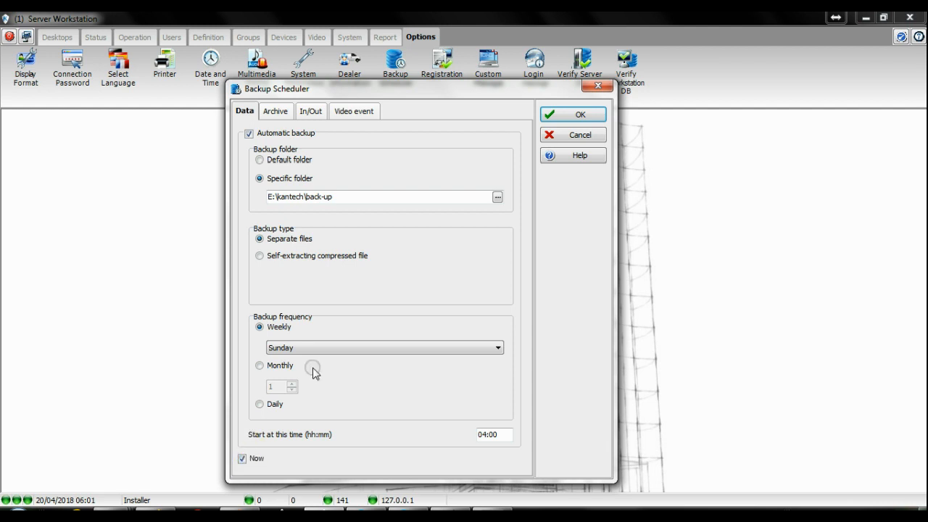
Accept the schedule with OK, launching the immediate backup and putting the server in read-only mode
{"action": "left_click", "coordinate": [571, 113]}
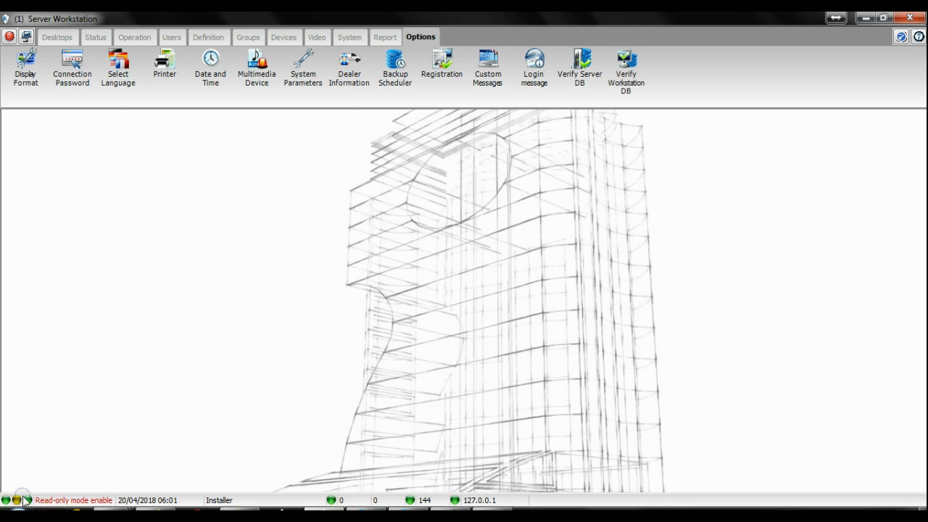
{"action": "mouse_move", "coordinate": [22, 500]}
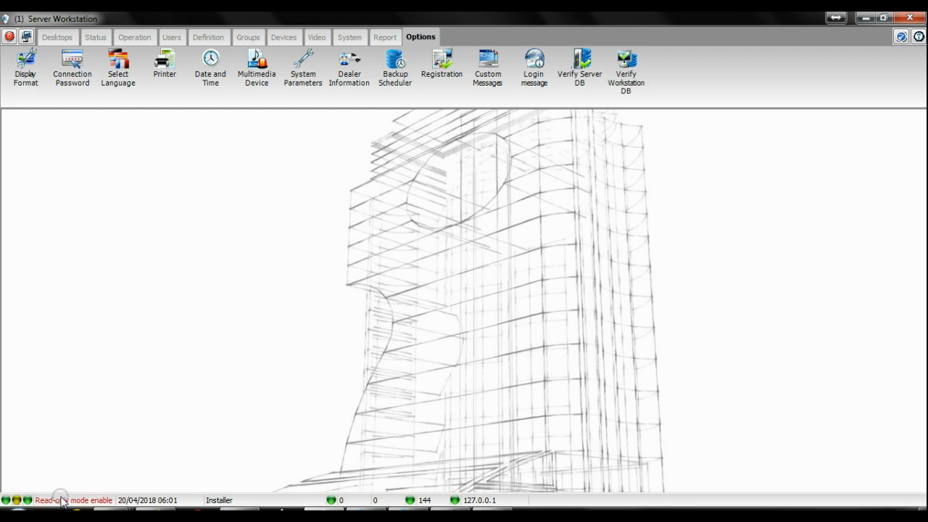
{"action": "mouse_move", "coordinate": [32, 211]}
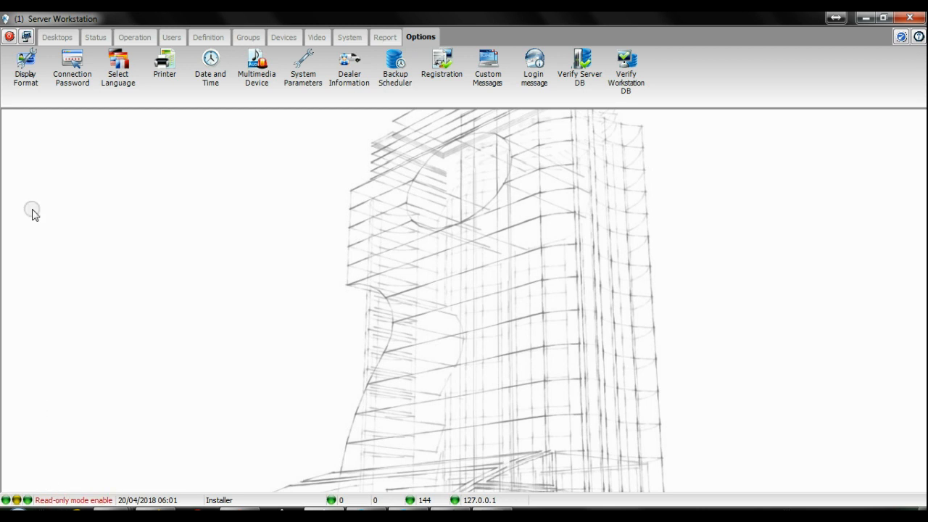
Show the event Messages list behind the reopened Backup Scheduler with the immediate backup unticked
{"action": "left_click", "coordinate": [58, 37]}
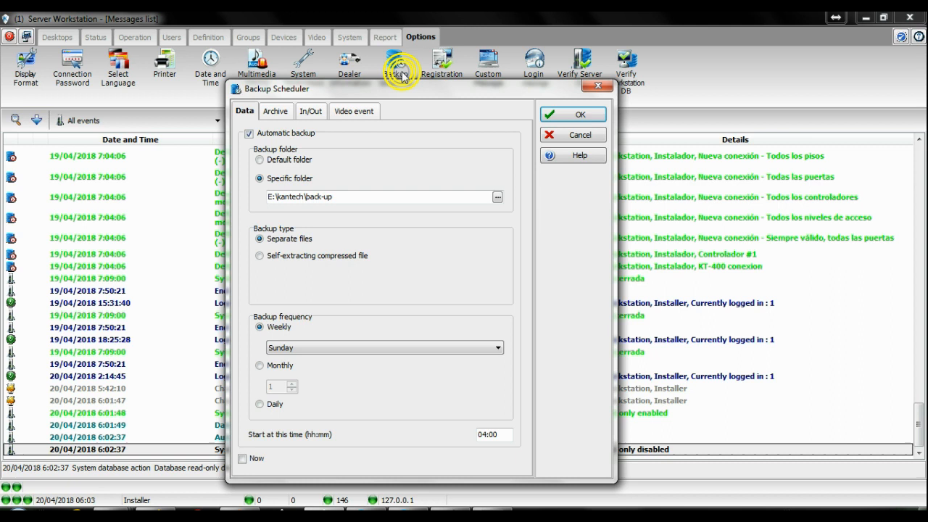
Show the help window on the Backup Scheduler topic explaining database backups
{"action": "left_click", "coordinate": [571, 155]}
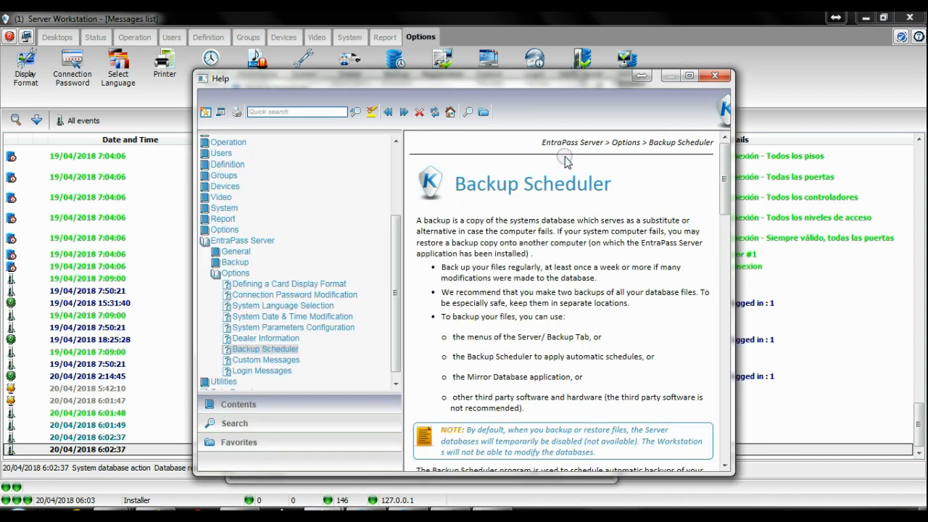
{"action": "mouse_move", "coordinate": [352, 211]}
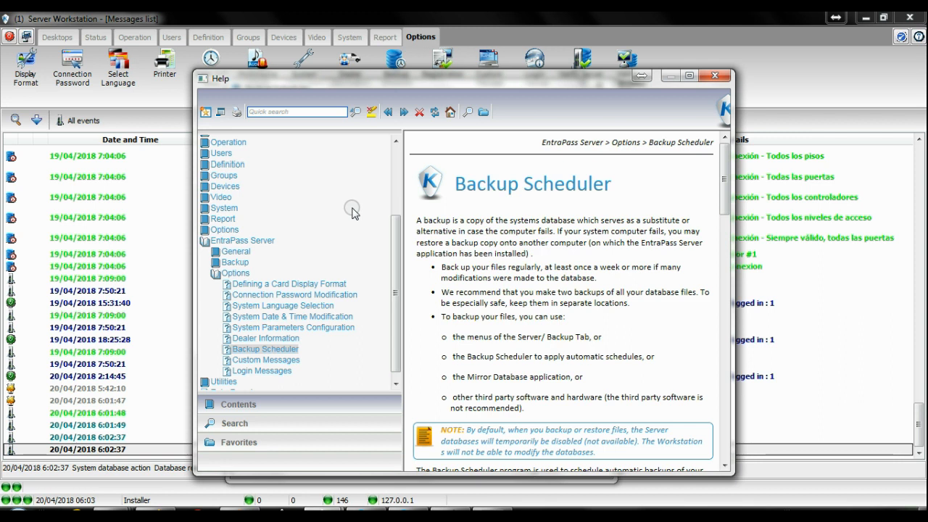